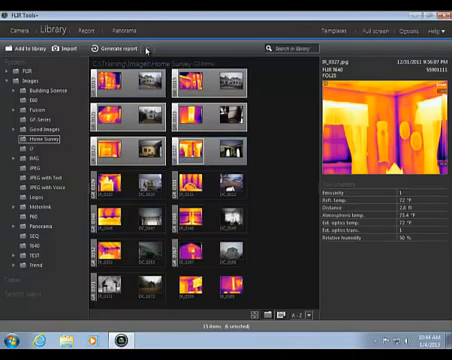
Step: Show the Generate report template gallery for the Home Survey images
click(145, 48)
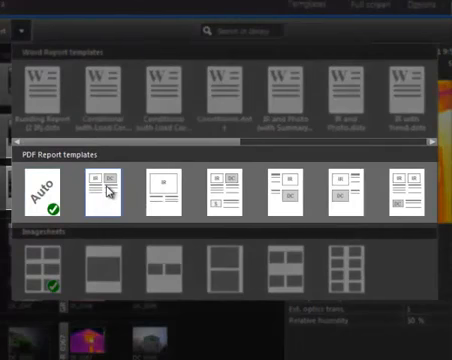
mouse_move(108, 190)
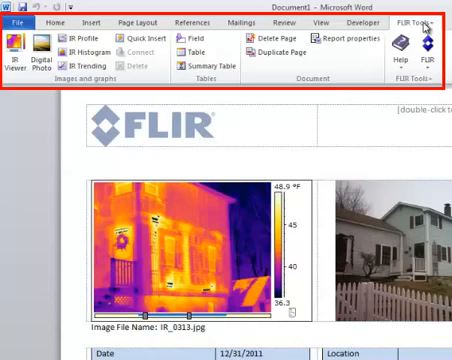
Step: Scroll through the Report.docx pages showing the thermal image and Ar1 Max. Temperature table
scroll(down, 3)
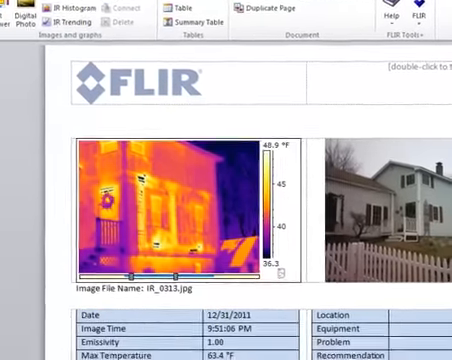
scroll(down, 3)
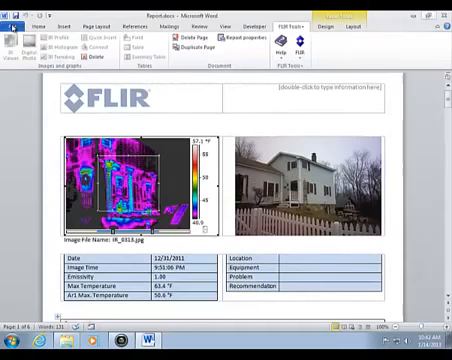
click(14, 20)
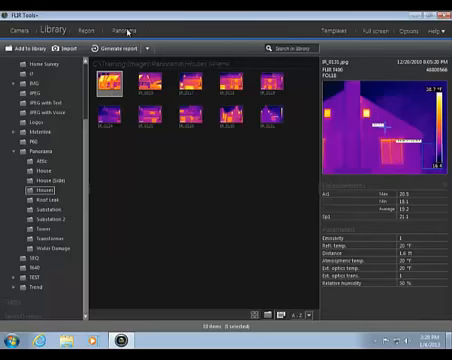
Step: Switch to the Panorama workspace with the ten Houses images and change their layout
click(128, 21)
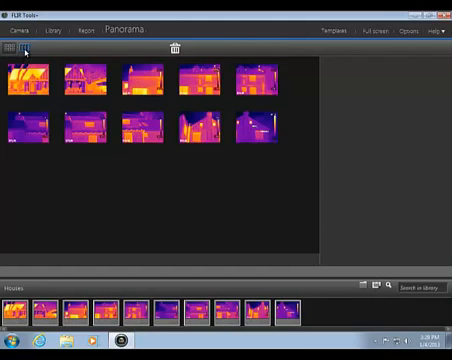
click(29, 48)
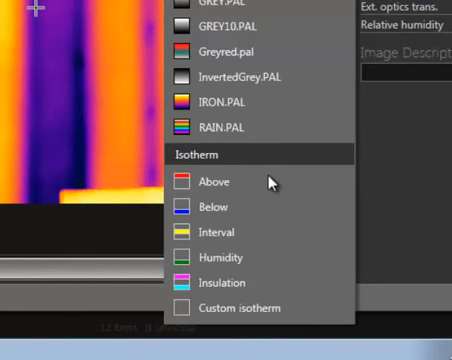
Step: Apply the Above isotherm, then switch to an Interval isotherm colouring the band yellow
click(212, 182)
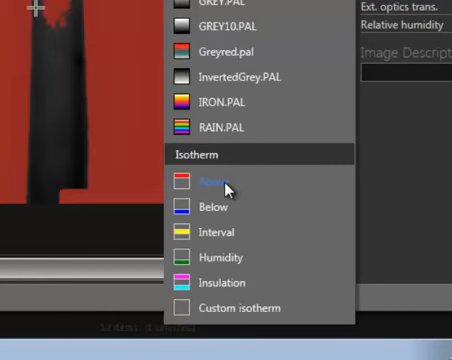
click(219, 232)
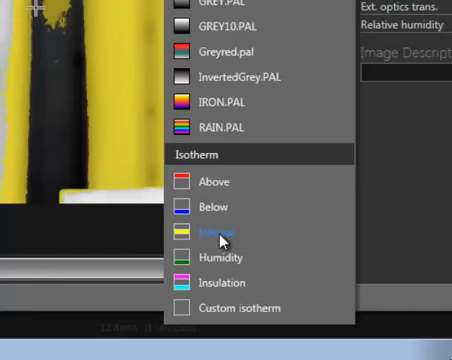
click(213, 207)
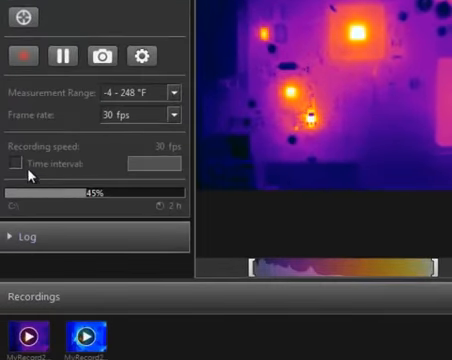
Step: Enable time-interval recording in the live camera recording settings
click(18, 162)
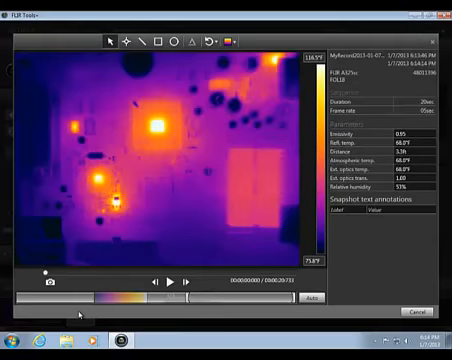
Step: Open the 20-second circuit-board recording in the sequence player
click(175, 278)
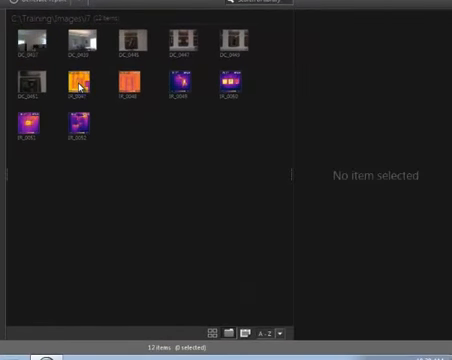
Step: Group IR_0047 and IR_0048 with their matching photos as GR_0047 and GR_0048
click(40, 85)
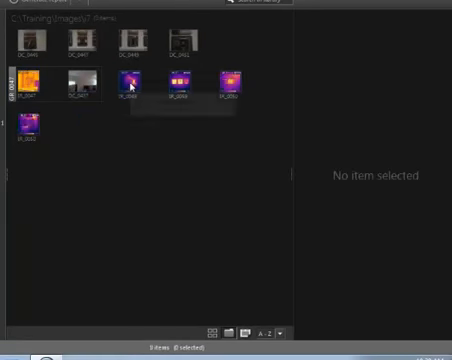
click(130, 80)
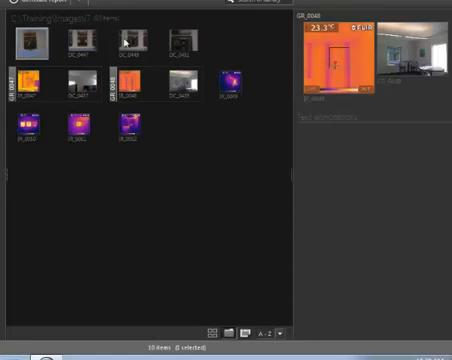